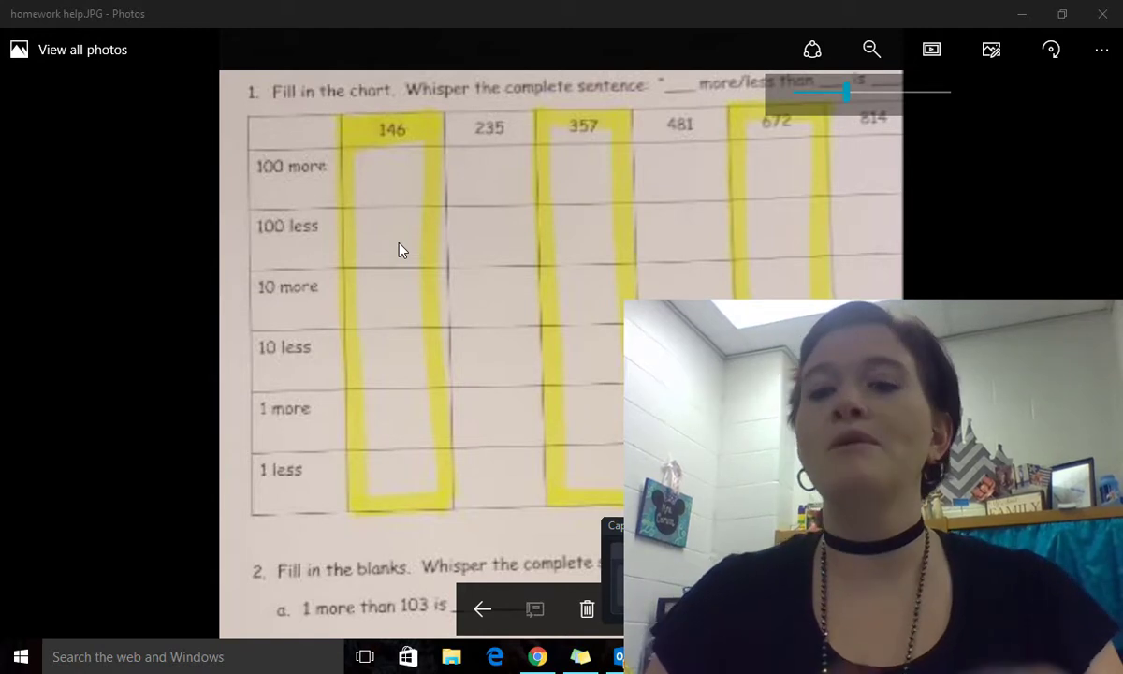
mouse_move(320, 183)
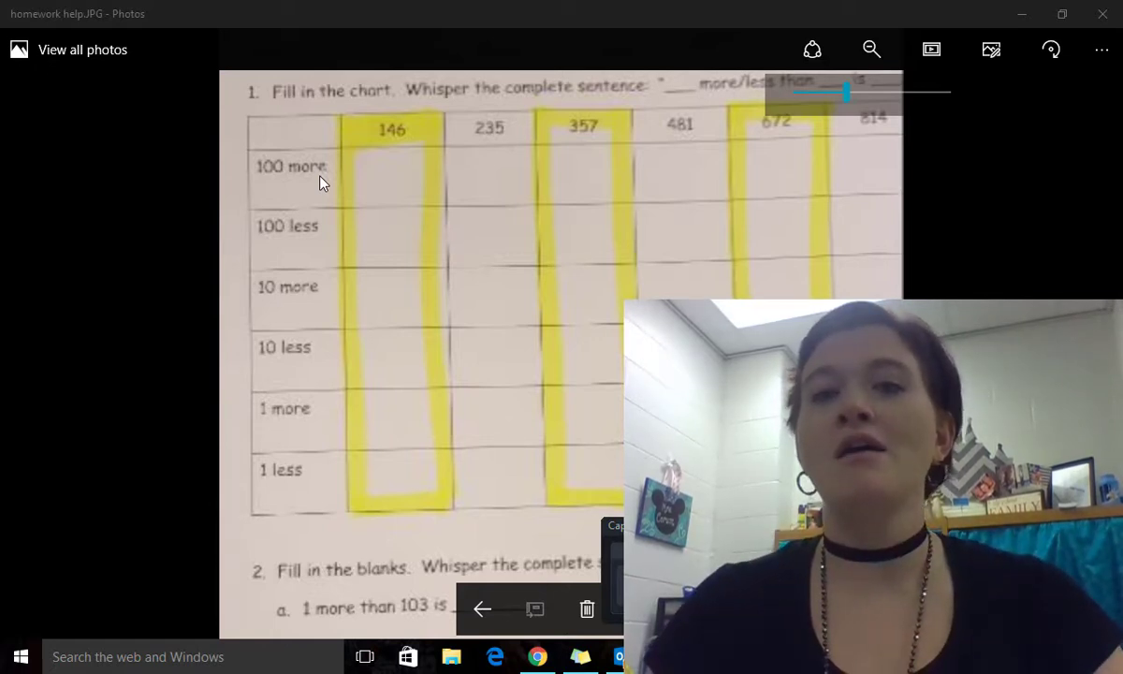
mouse_move(391, 156)
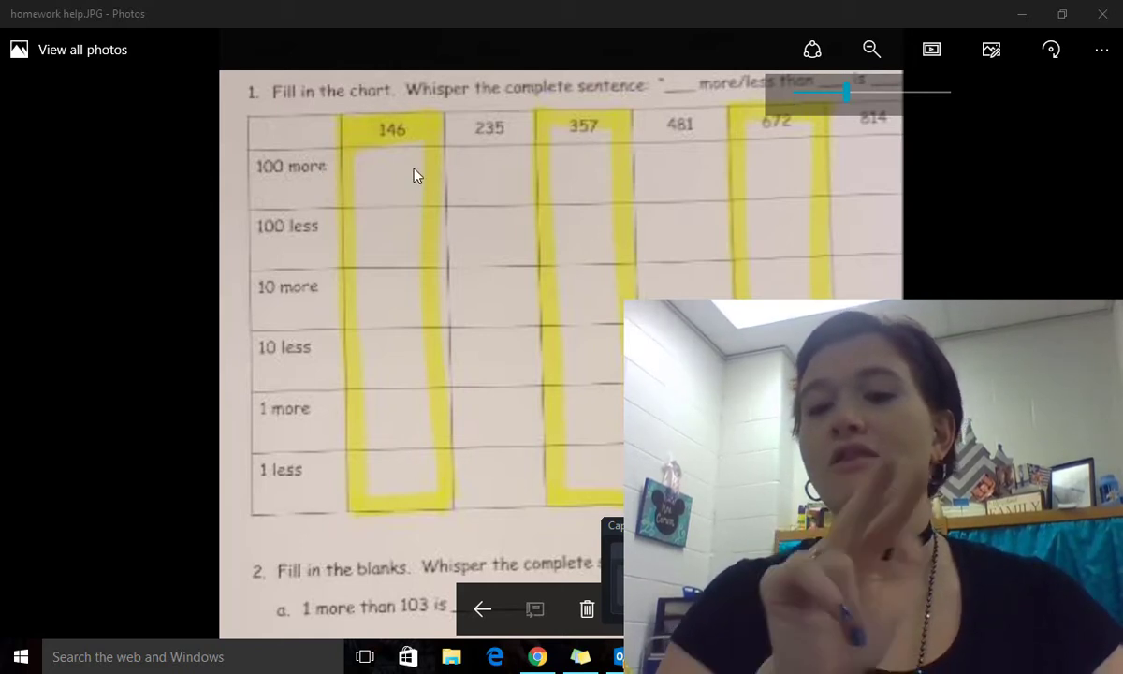
mouse_move(588, 131)
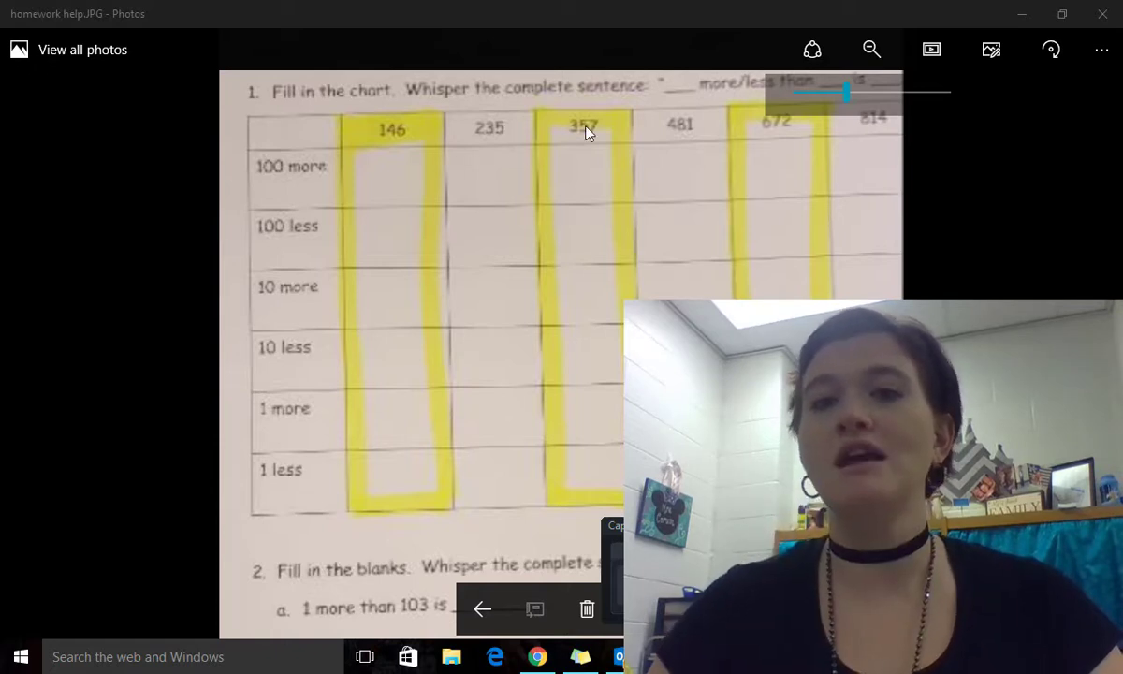
mouse_move(801, 146)
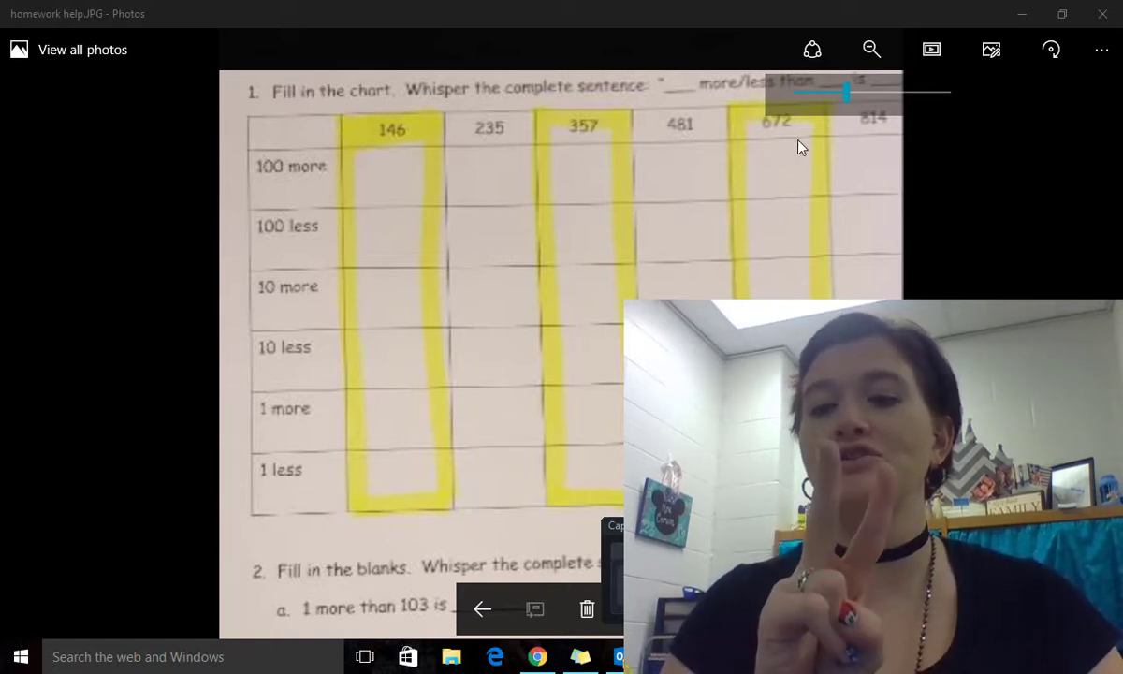